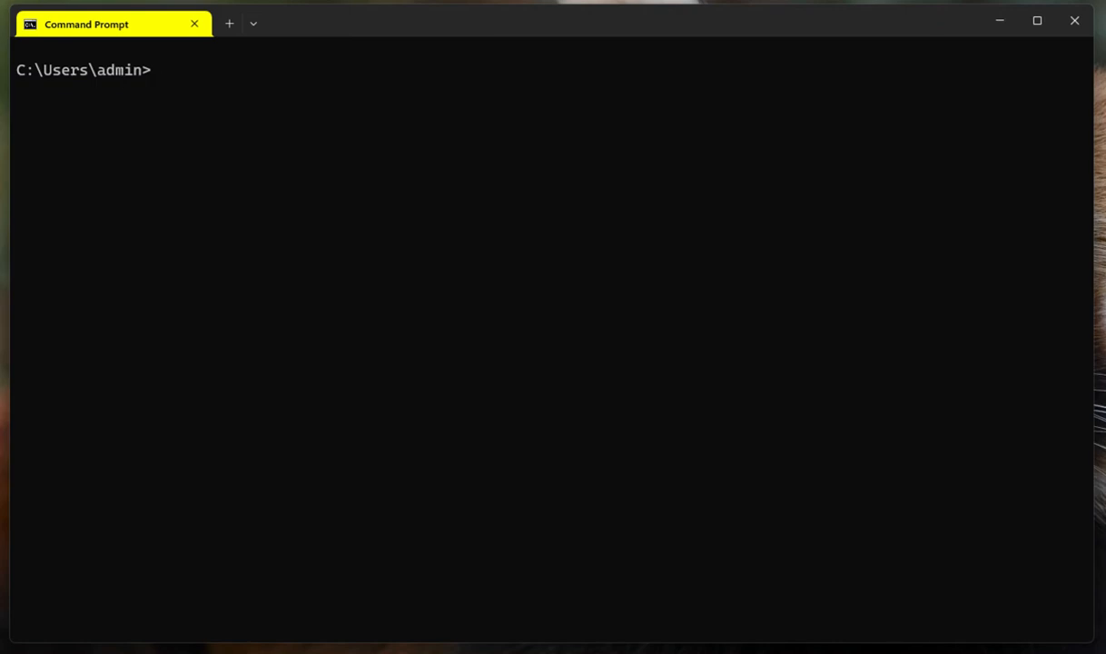
Enter the command 'nslookup cnn.com' at the prompt, fixing a typo along the way.
text(n)
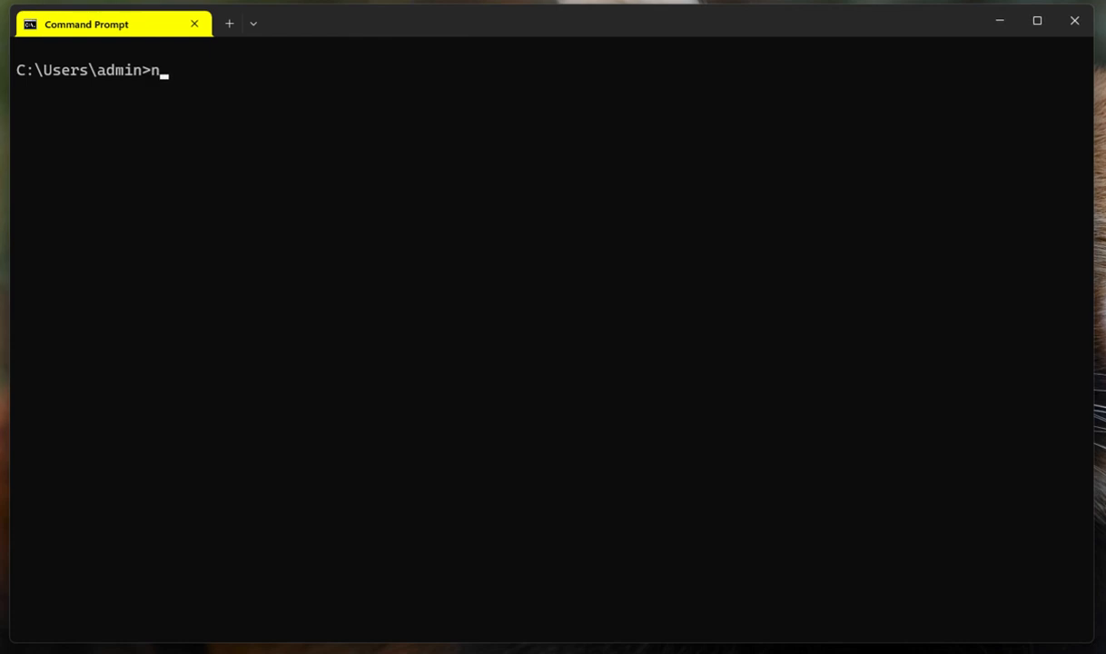
text(sloo)
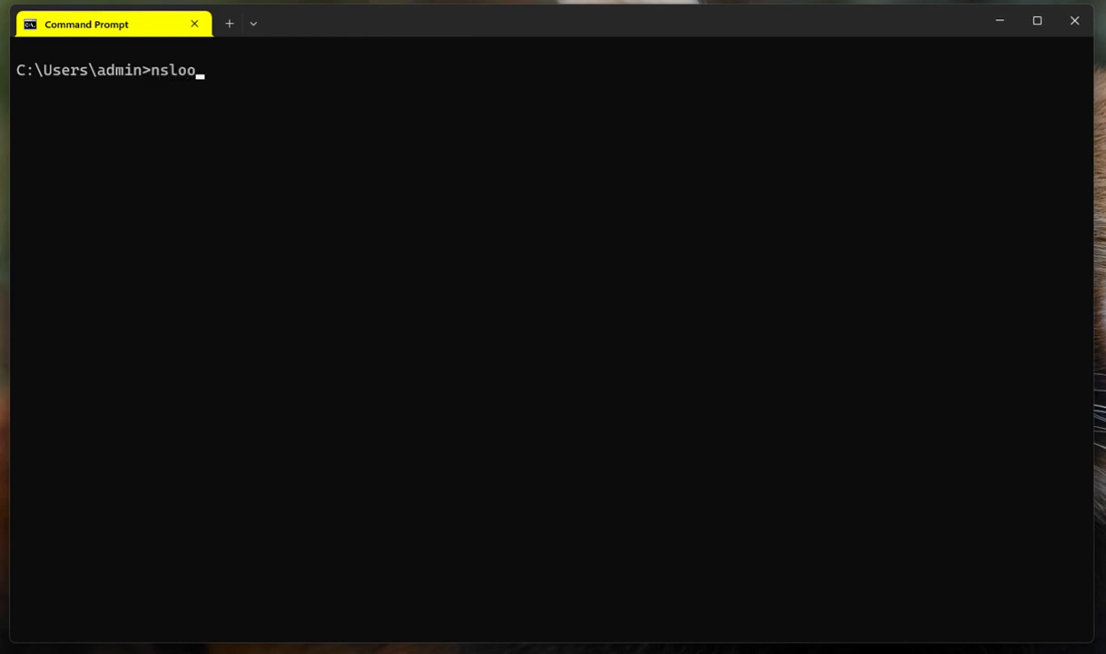
text(k)
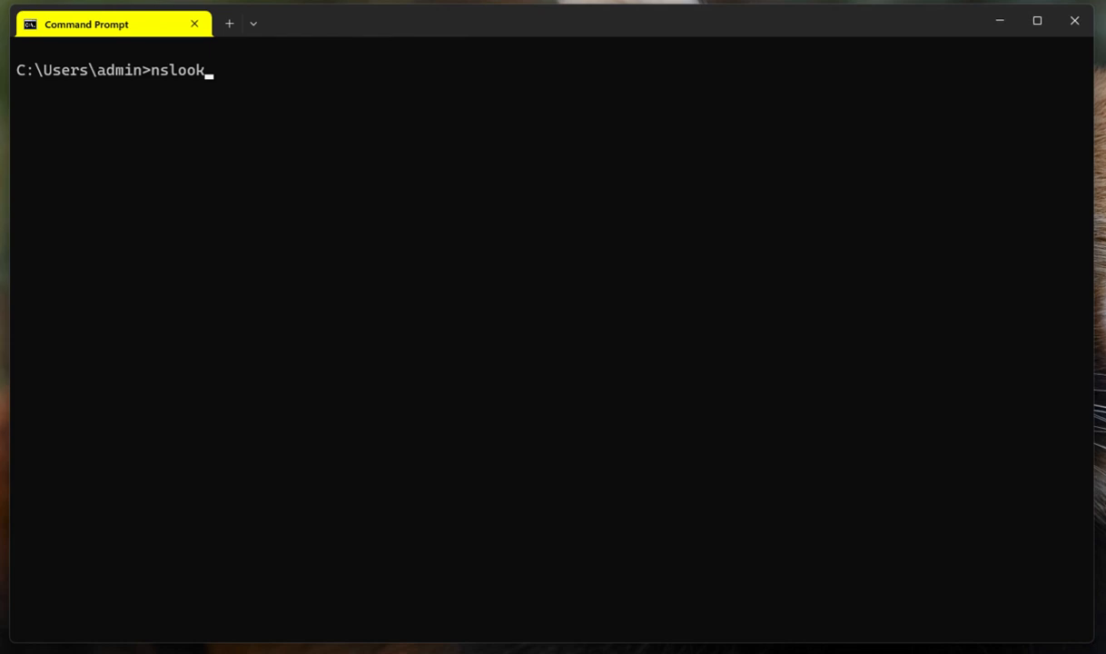
key(Backspace)
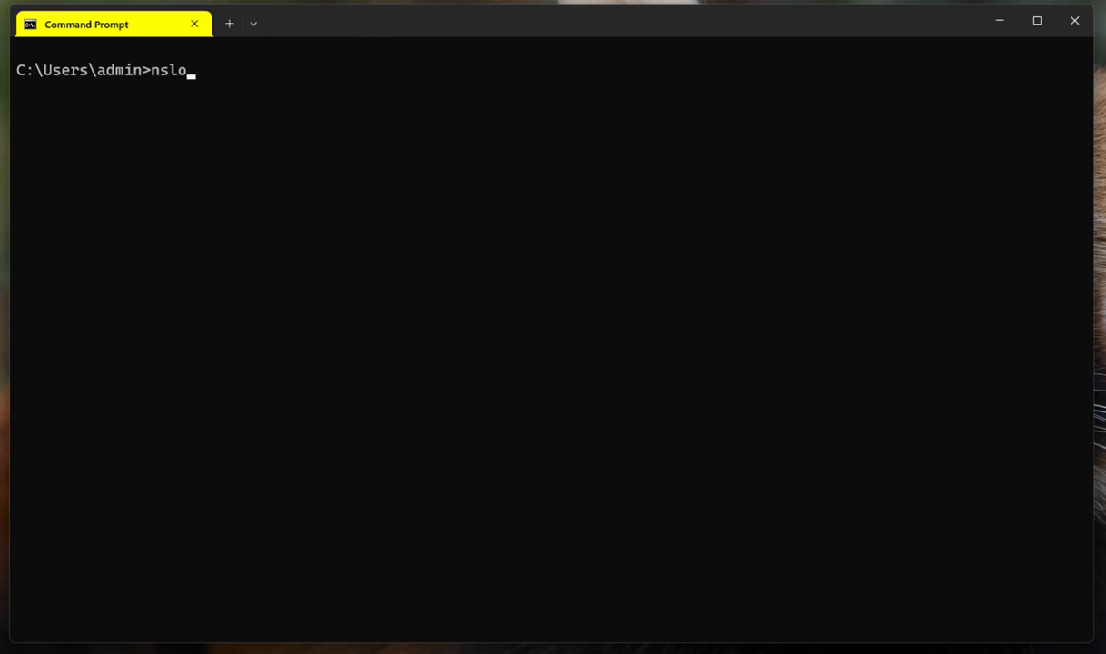
text(okup)
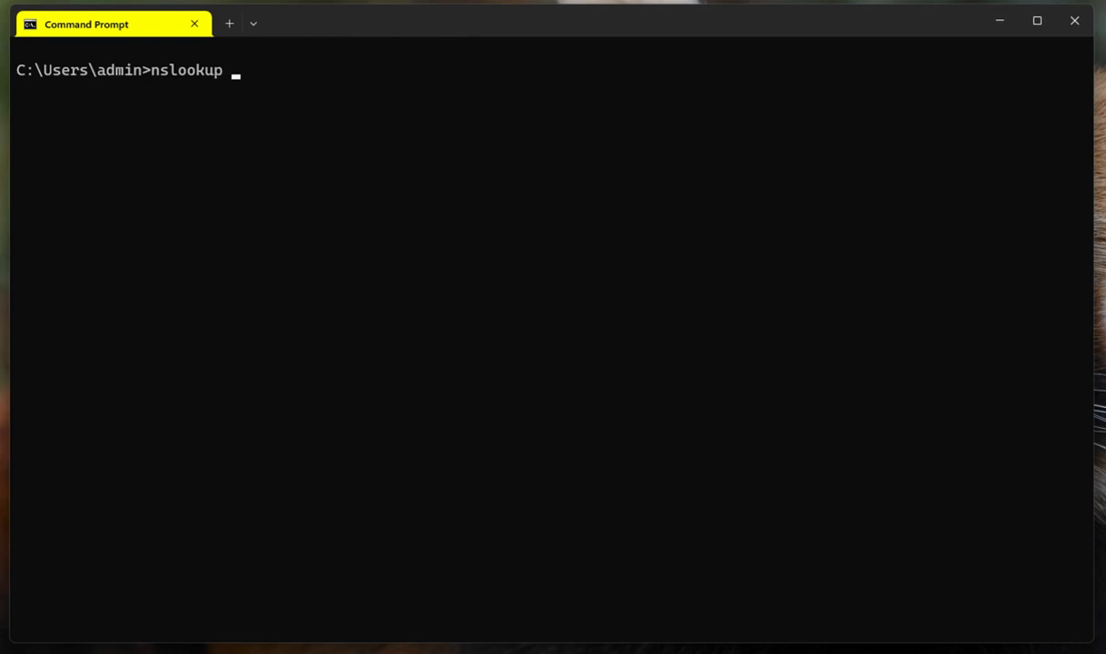
text(c)
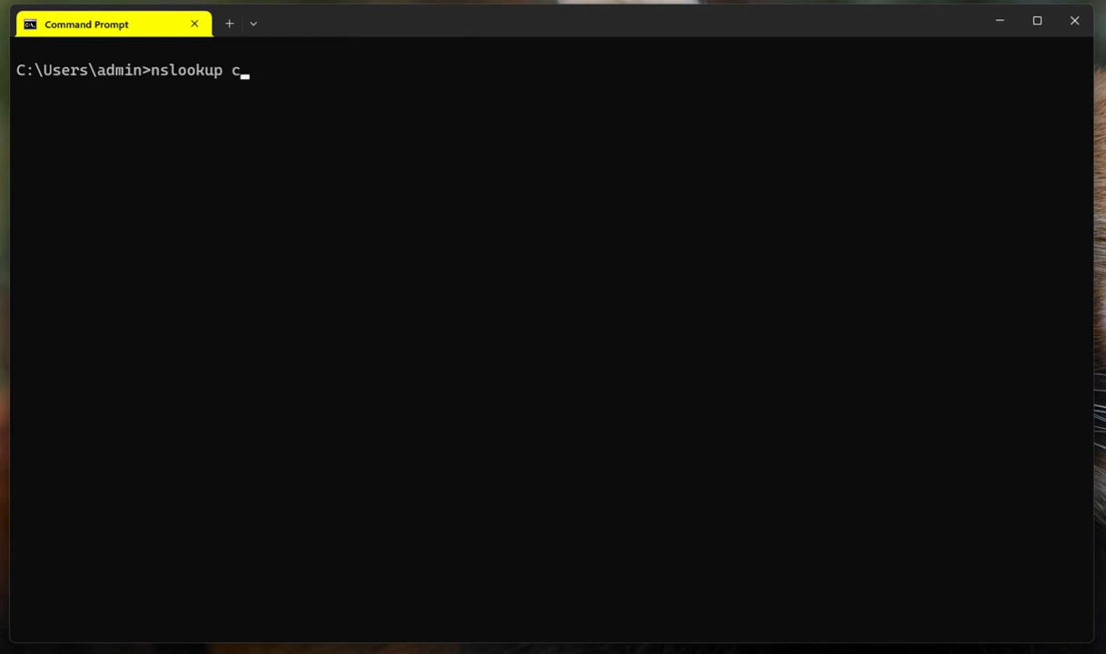
text(nn.com)
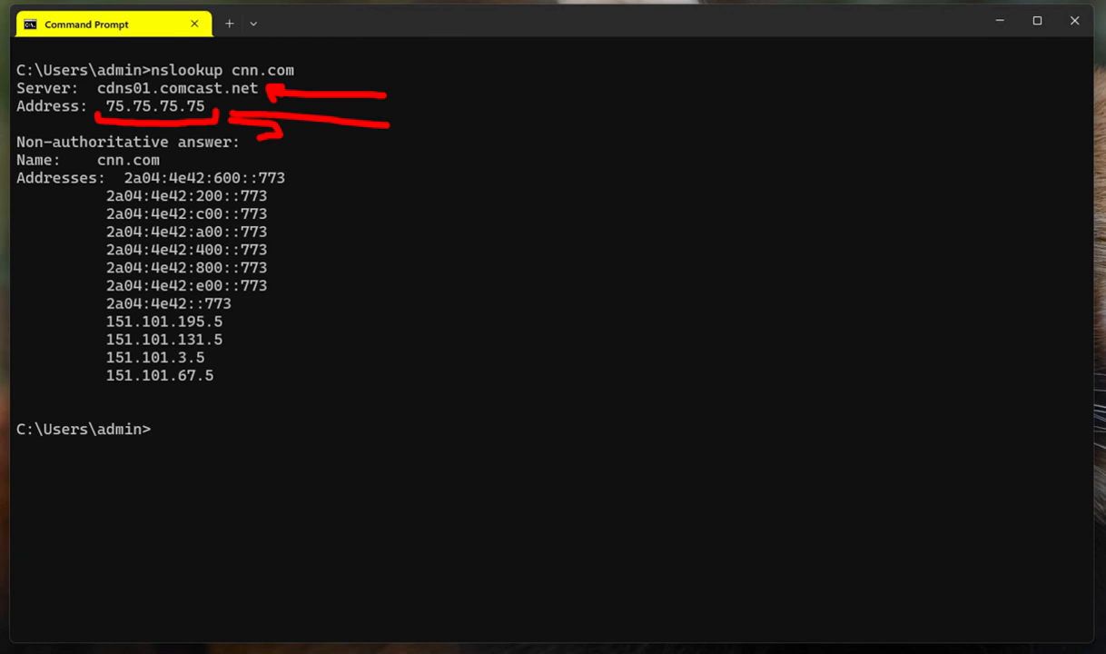
drag(171, 163, 256, 163)
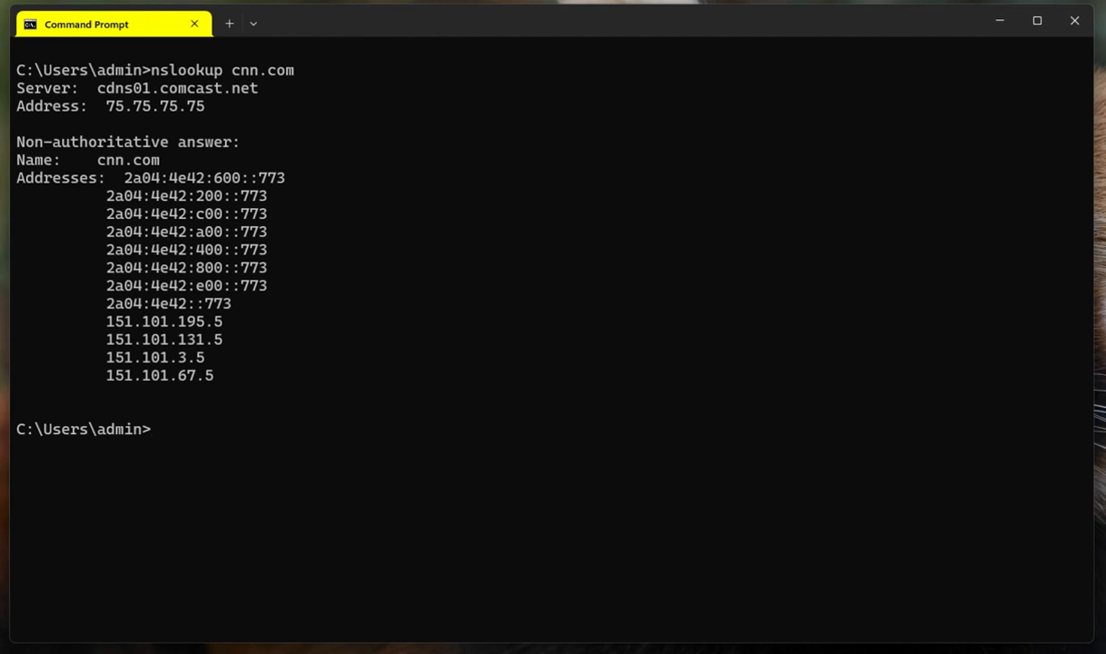
Run 'nslookup -type=mx cnn.com' to list cnn.com's two mail exchangers with preference 10.
text(ns)
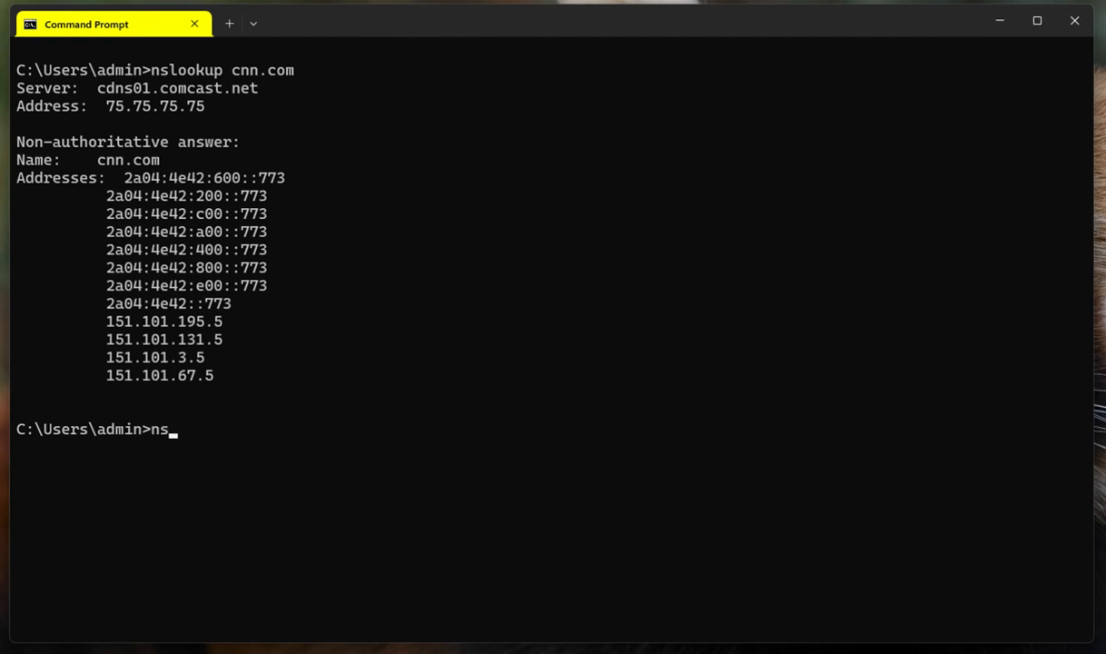
text(lookup)
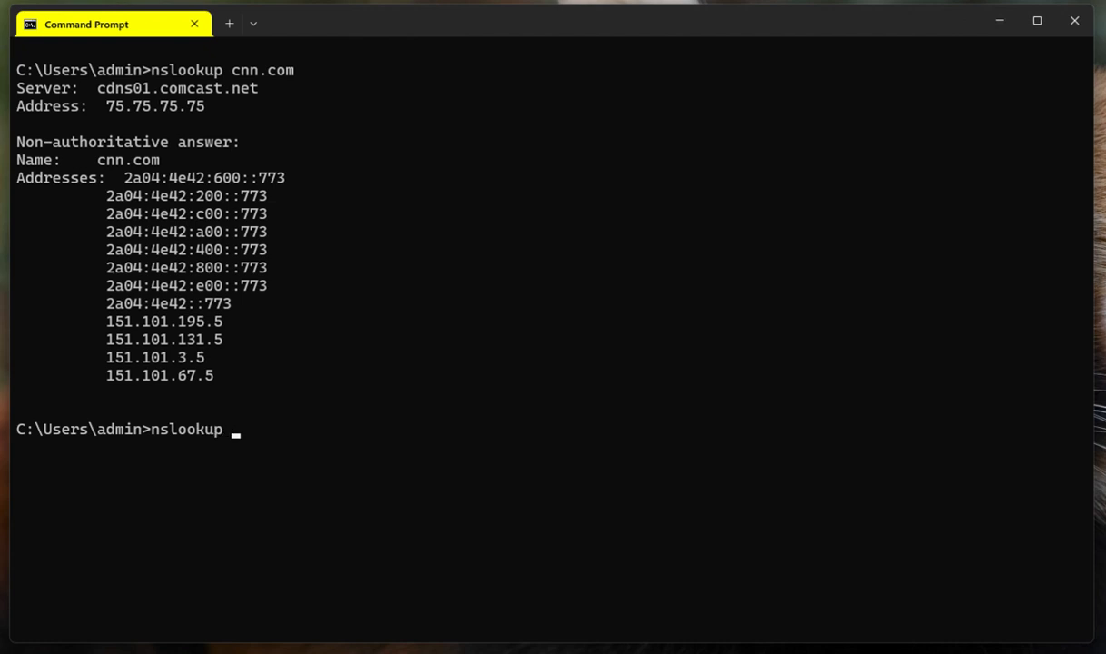
text(-type)
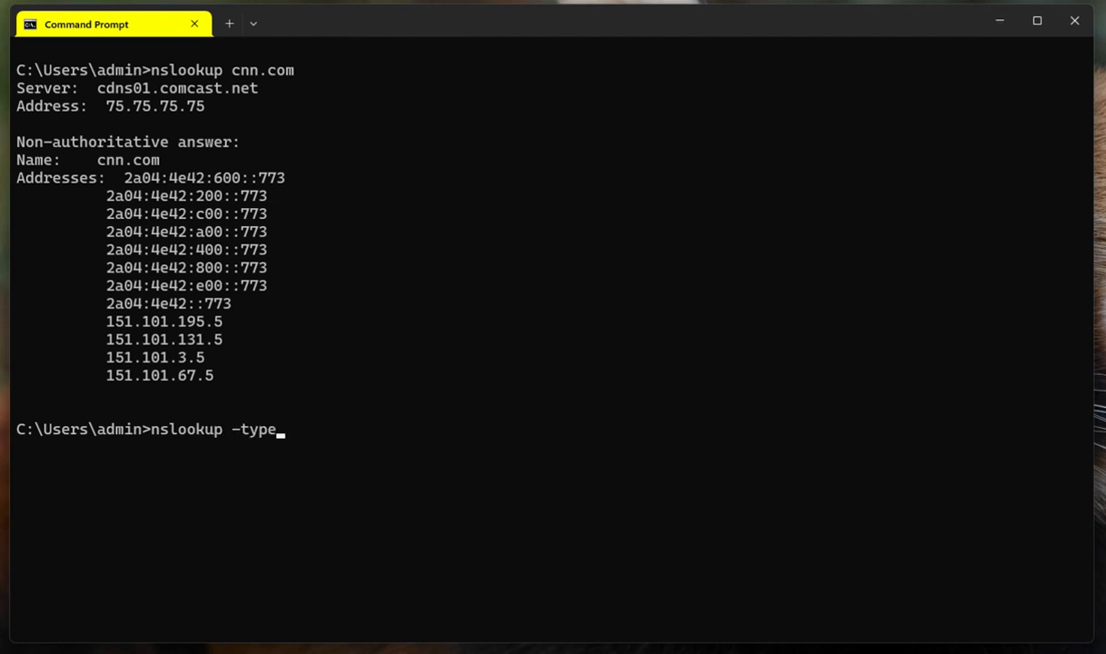
text(=)
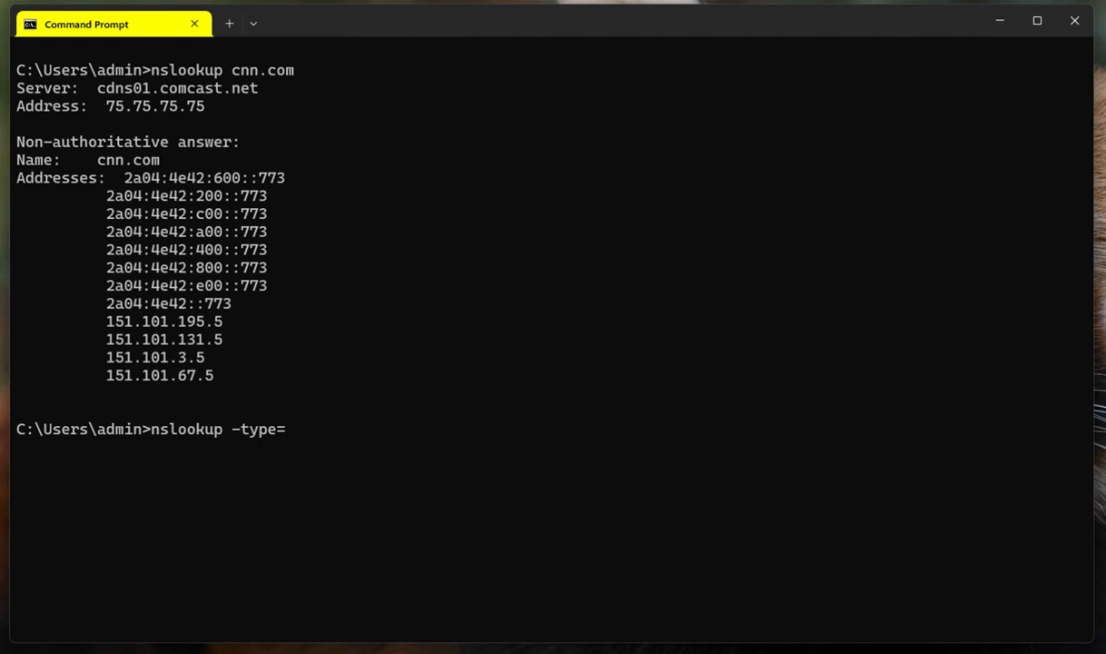
text(mx)
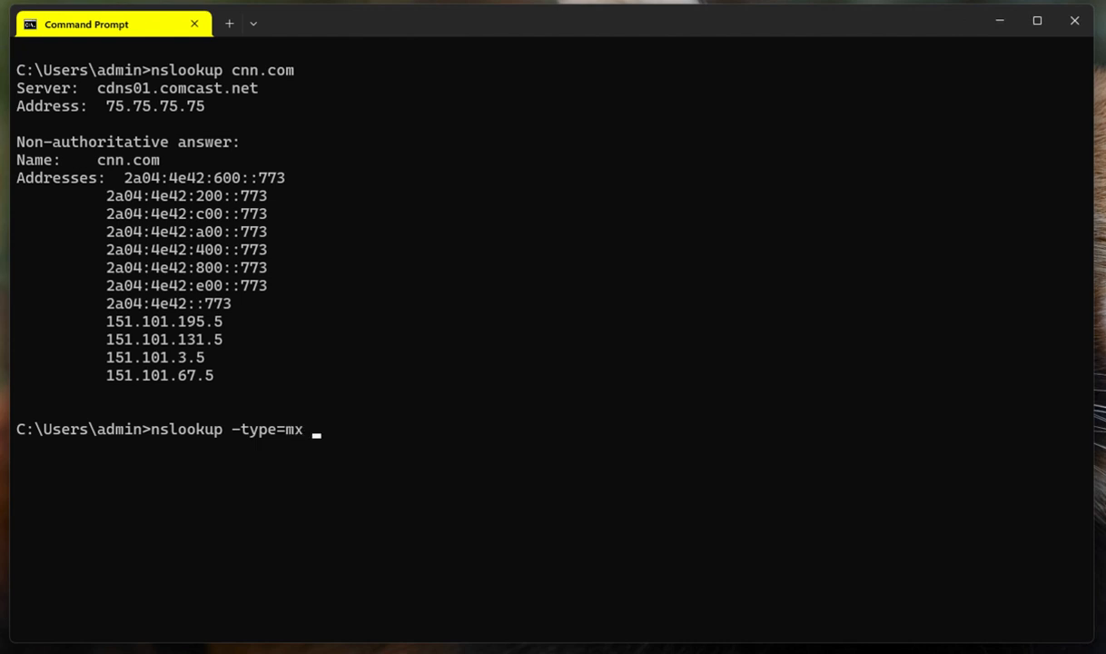
text(cnn.com)
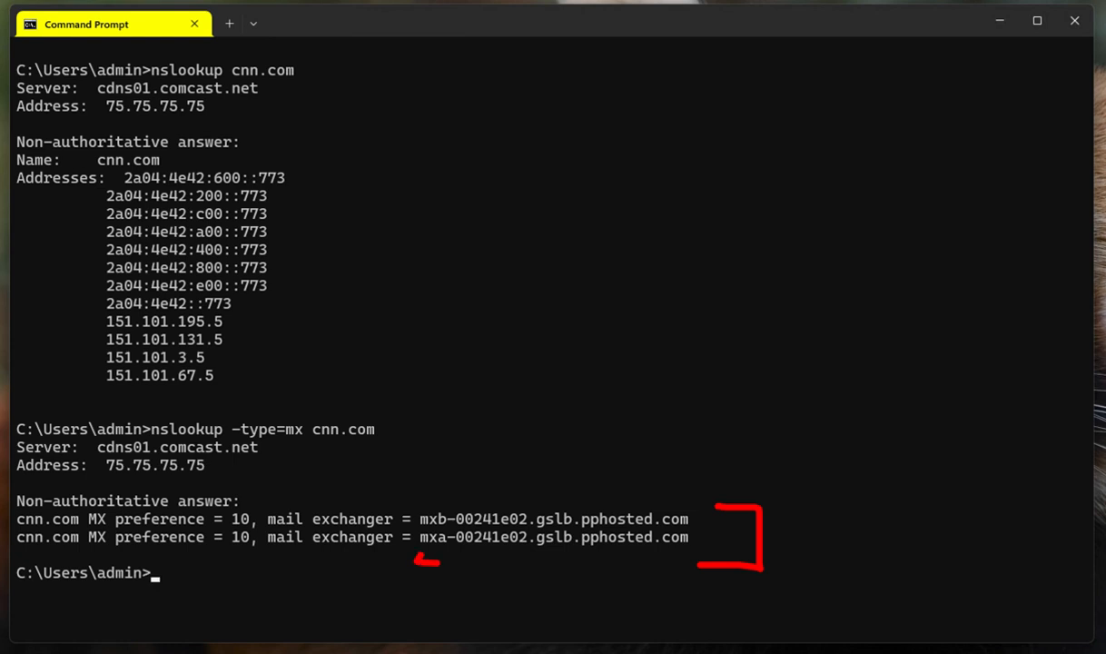
Run the TXT record lookup for cnn.com and scroll through its site-verification and SPF entries to the end.
drag(433, 561, 686, 561)
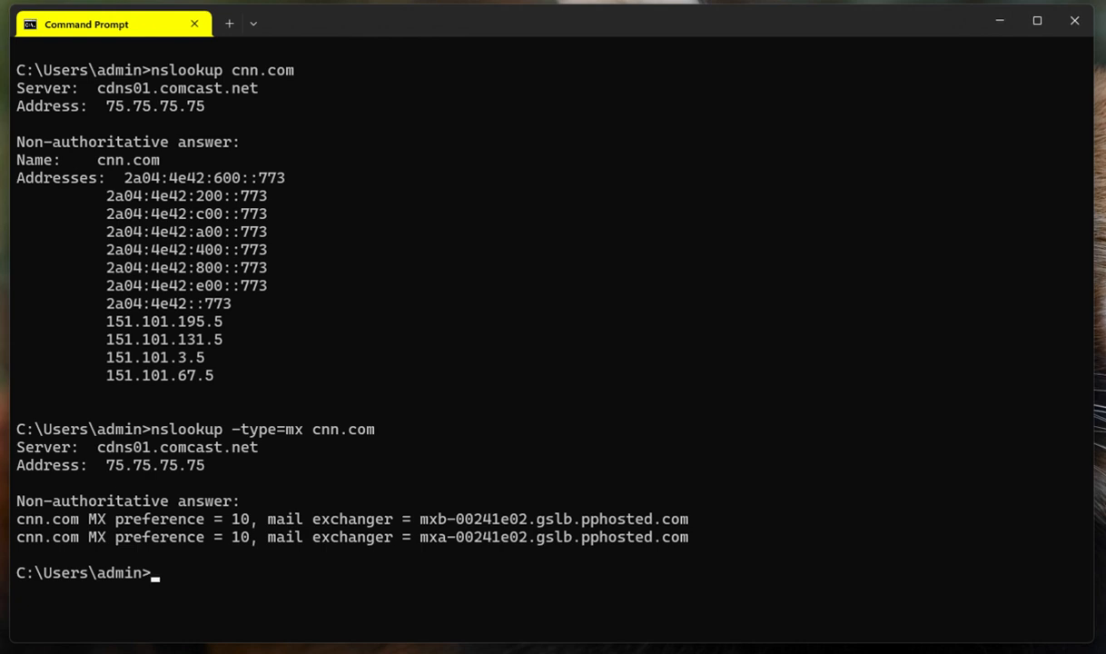
text(nslookup -type=mx cnn.com)
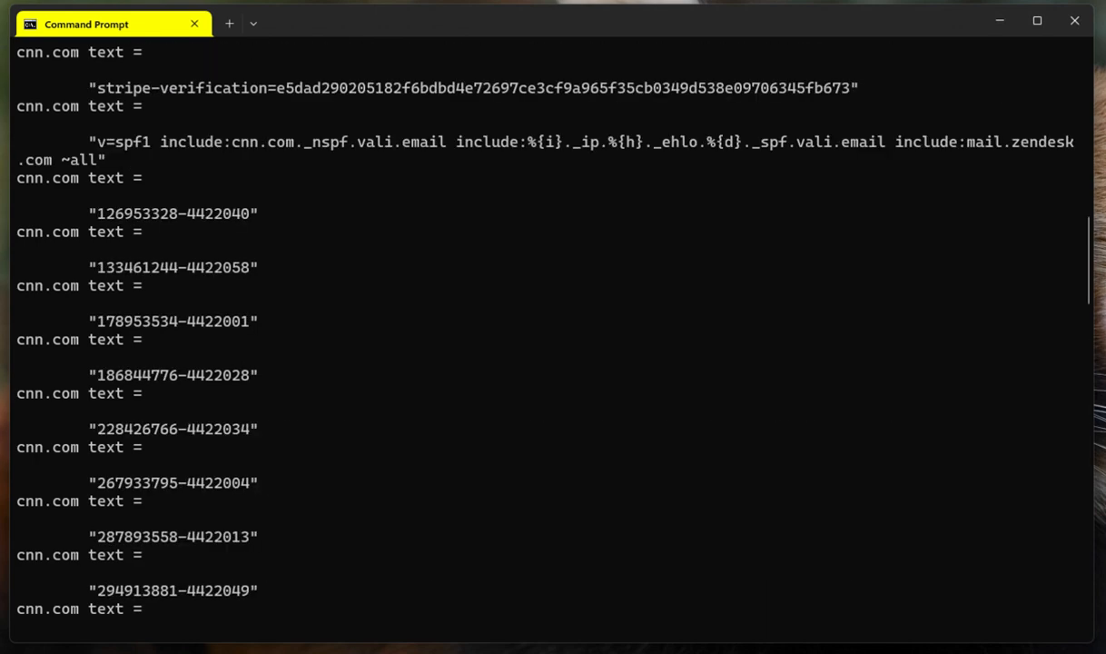
scroll(down, 3)
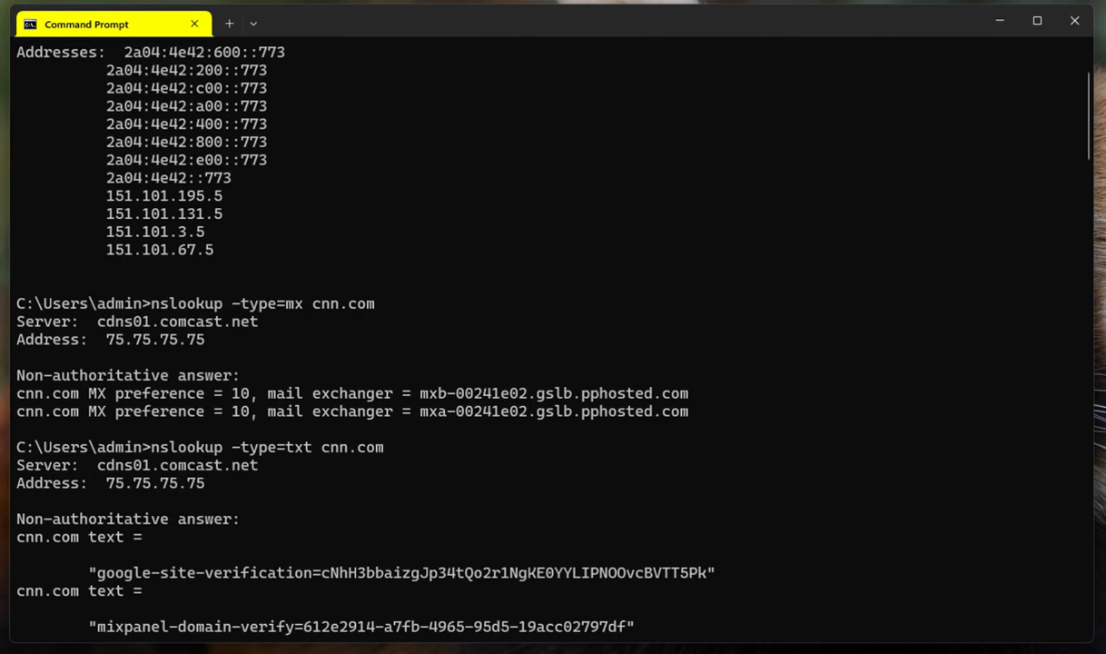
scroll(down, 3)
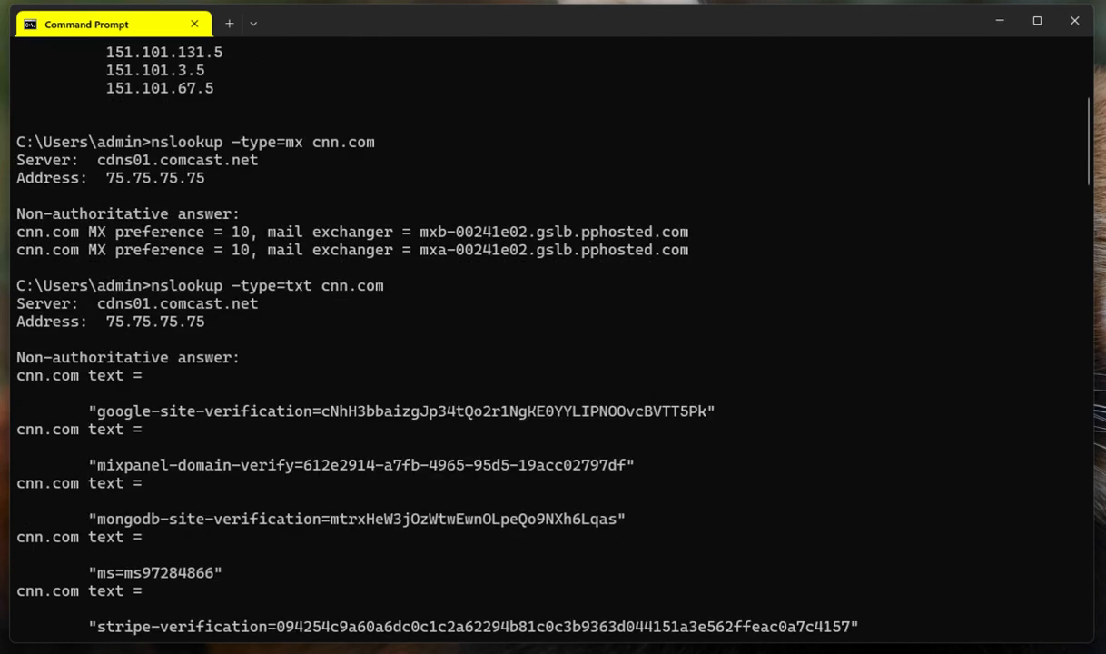
scroll(down, 3)
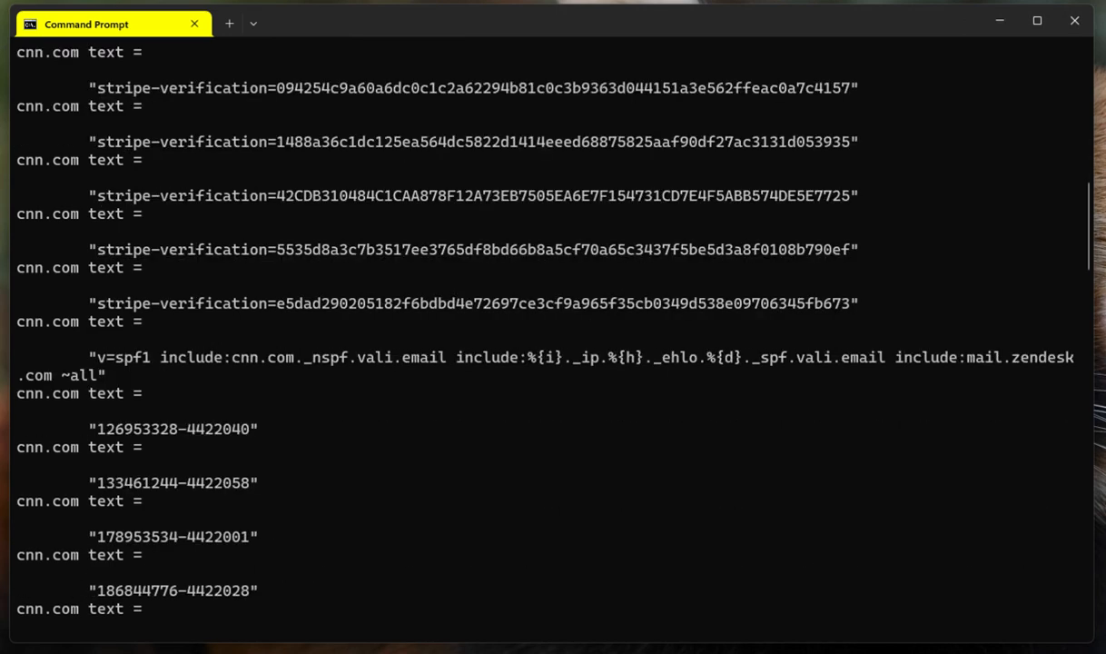
scroll(down, 3)
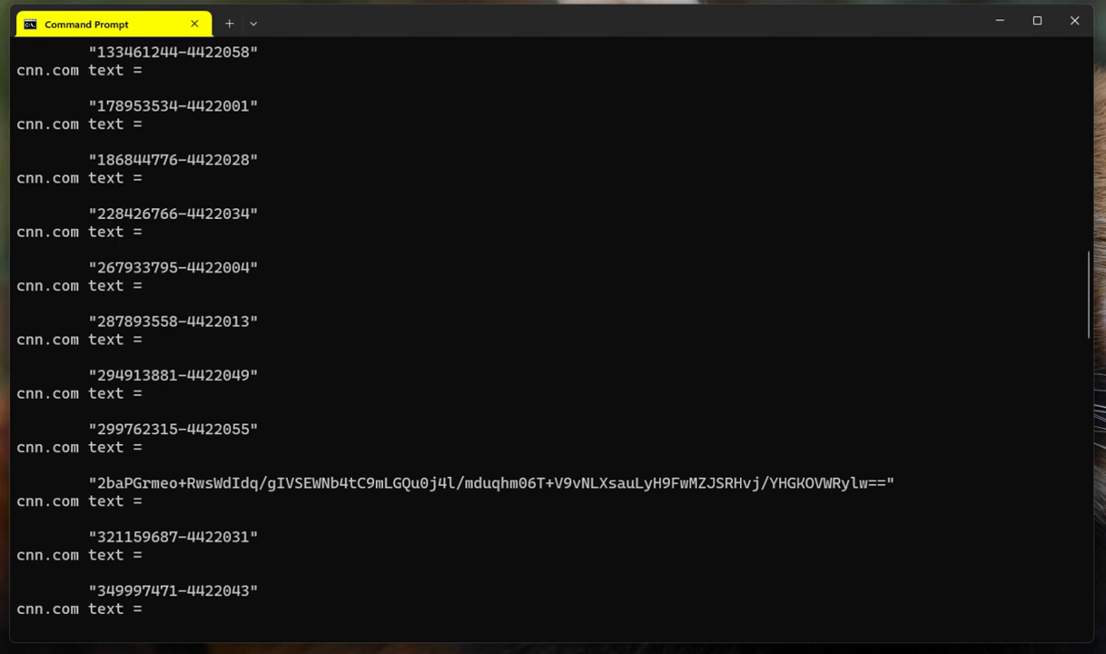
scroll(down, 3)
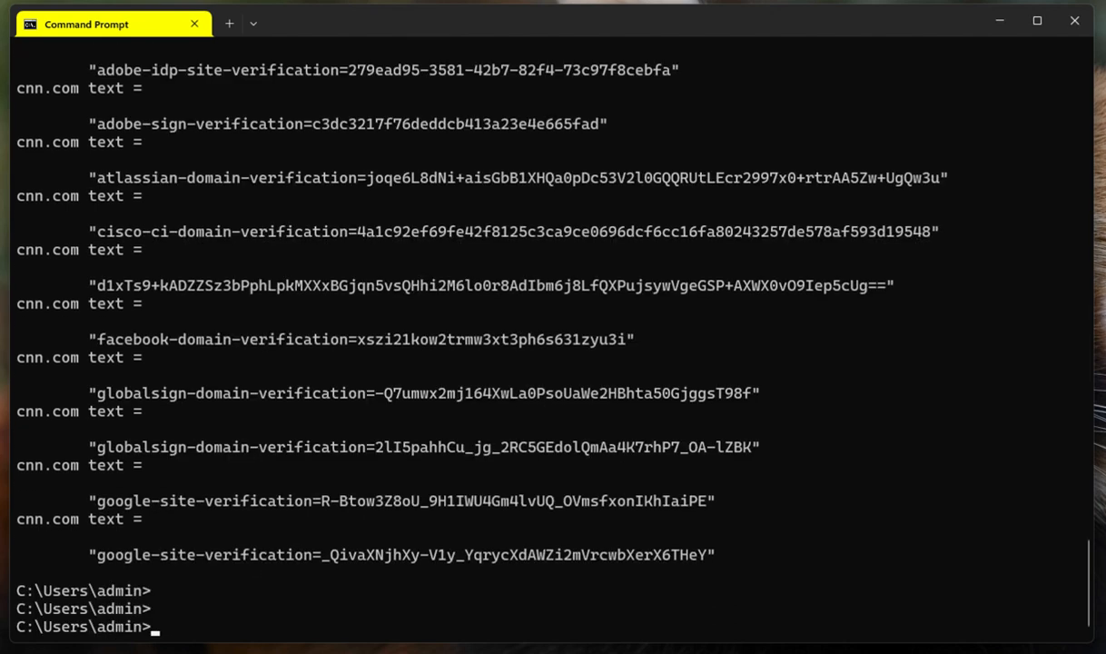
Run 'nslookup cnn.com 4.2.2.2' to resolve cnn.com via b.resolvers.level3.net.
text(nslookup -type=txt cnn.com)
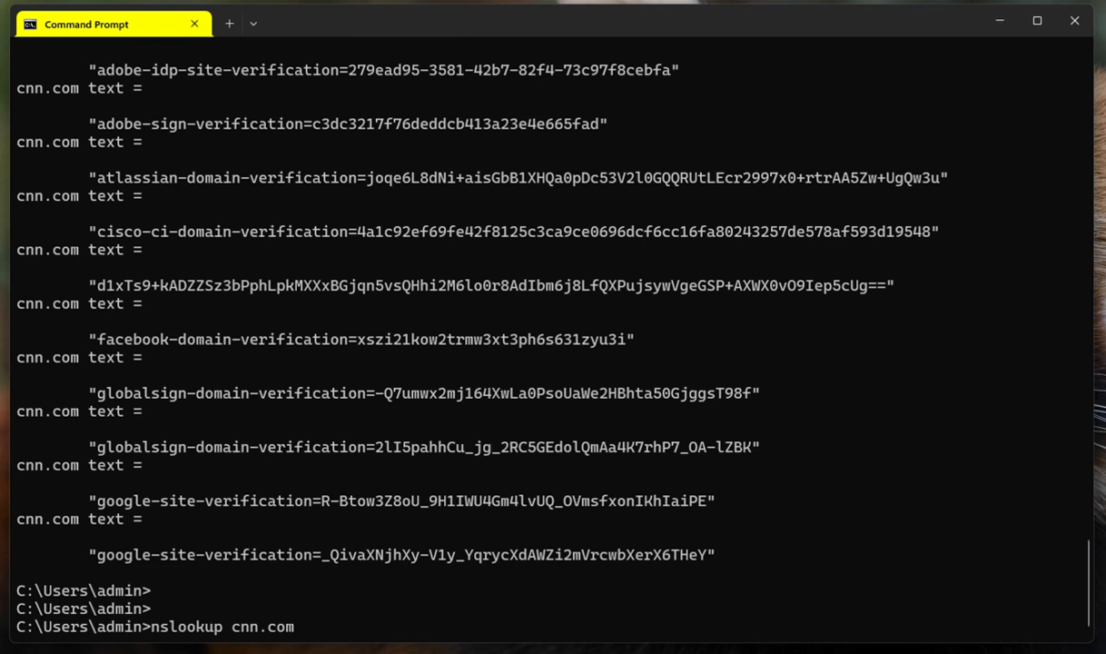
text(4.2.2.2)
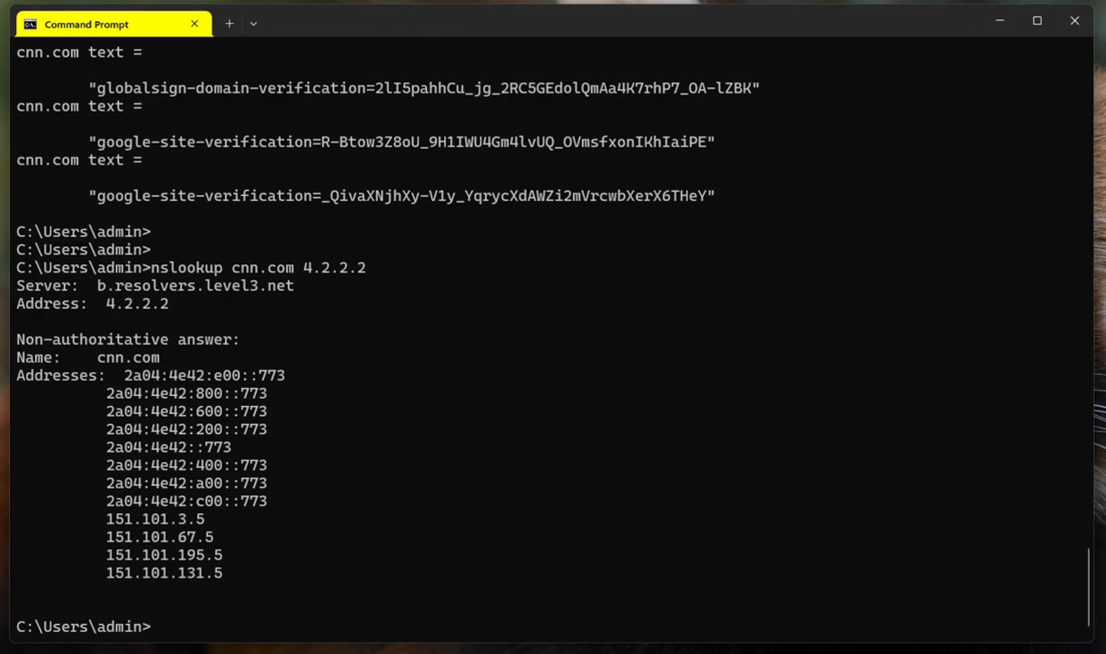
Run 'nslookup -debug cnn.com' and scroll through the headers, questions and A/AAAA answers.
text(nslookup cnn.com 4.2)
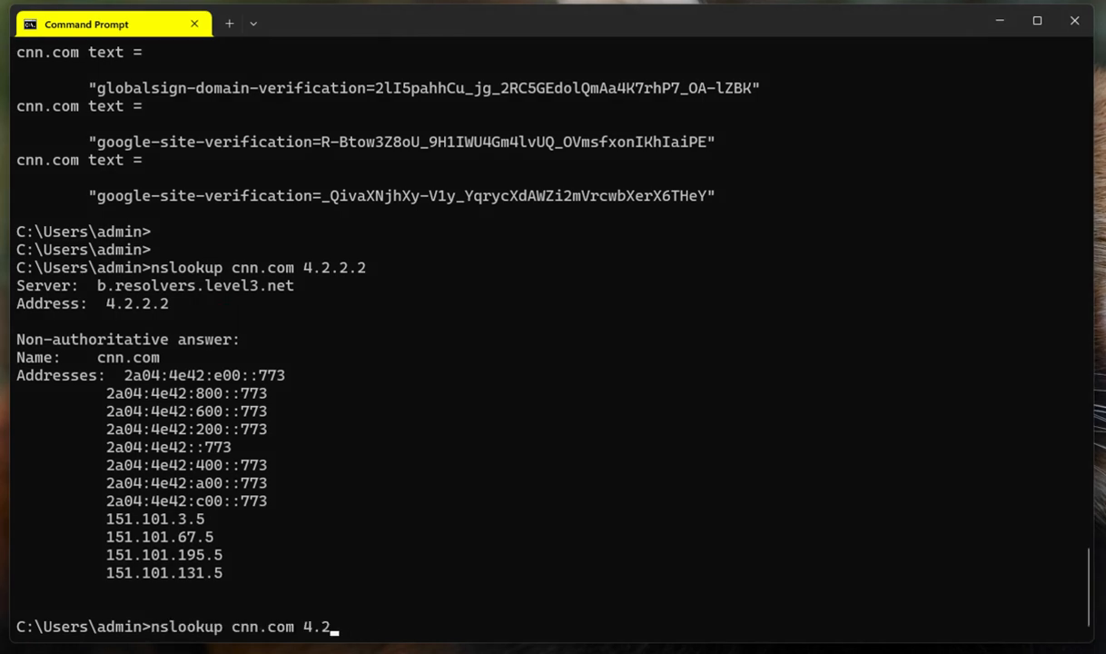
key(BackSpace)
text(- )
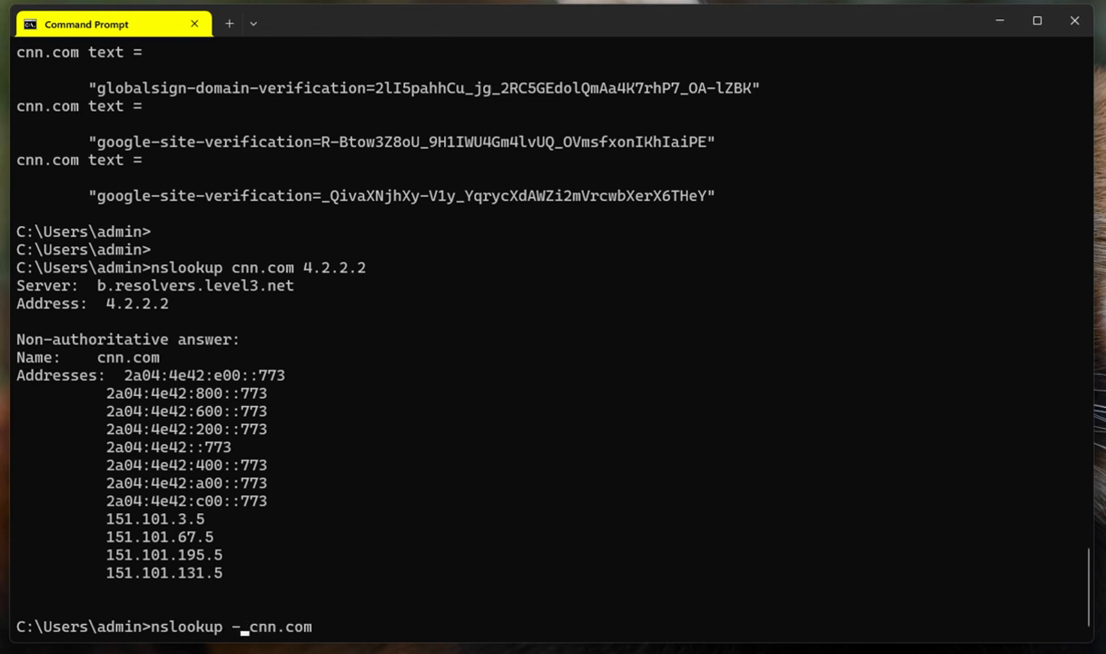
text(ebu)
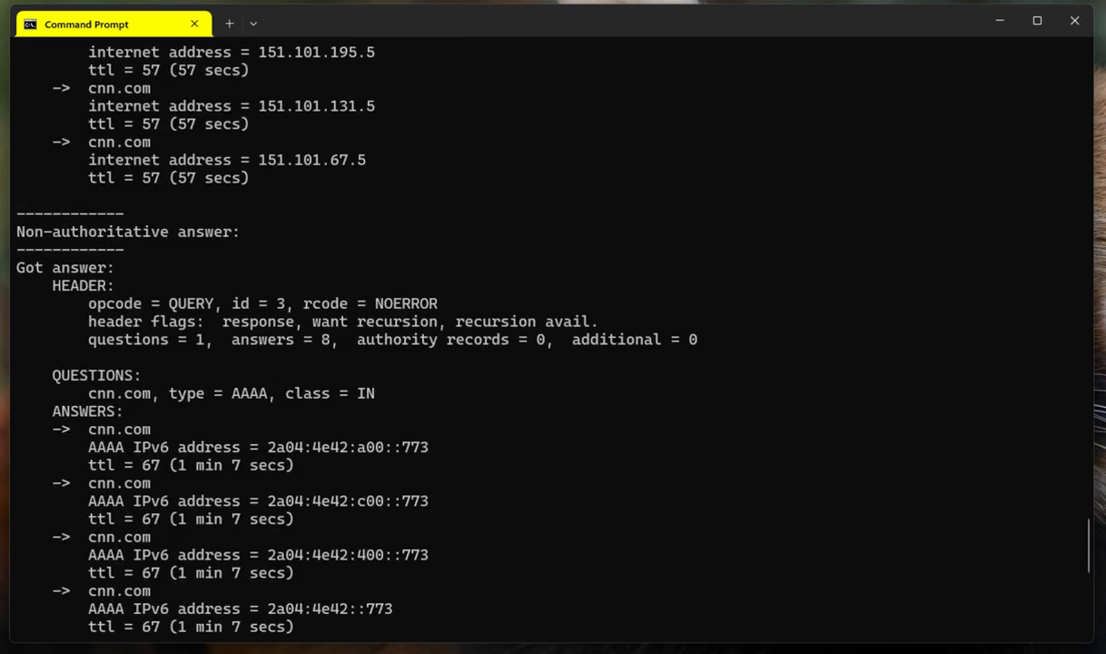
scroll(down, 3)
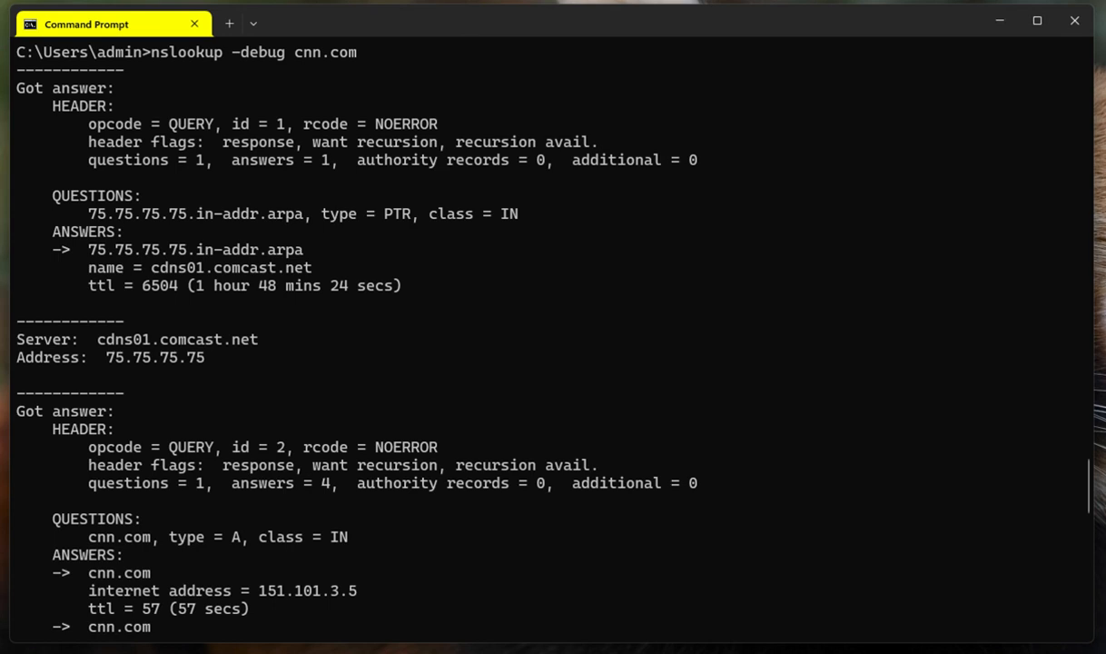
scroll(down, 3)
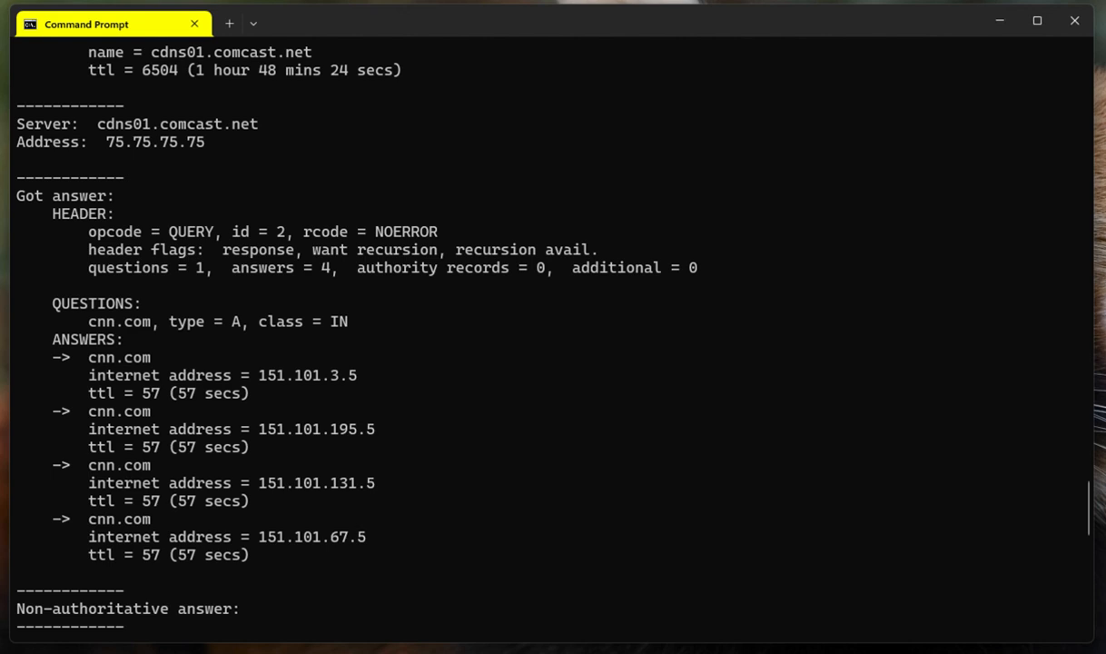
scroll(down, 3)
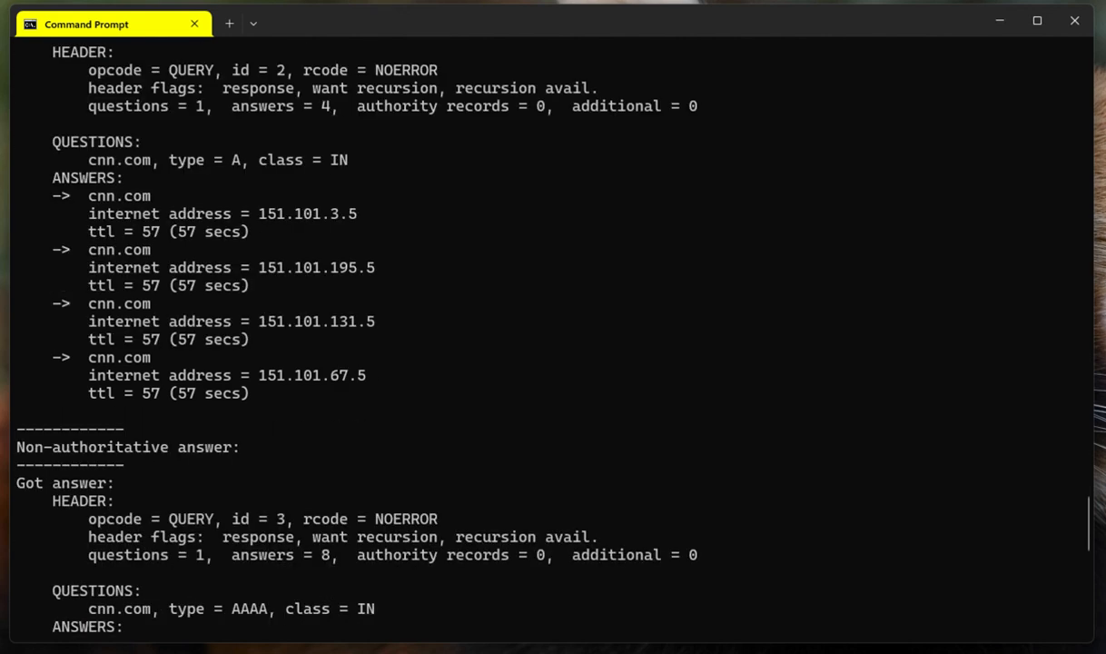
scroll(down, 3)
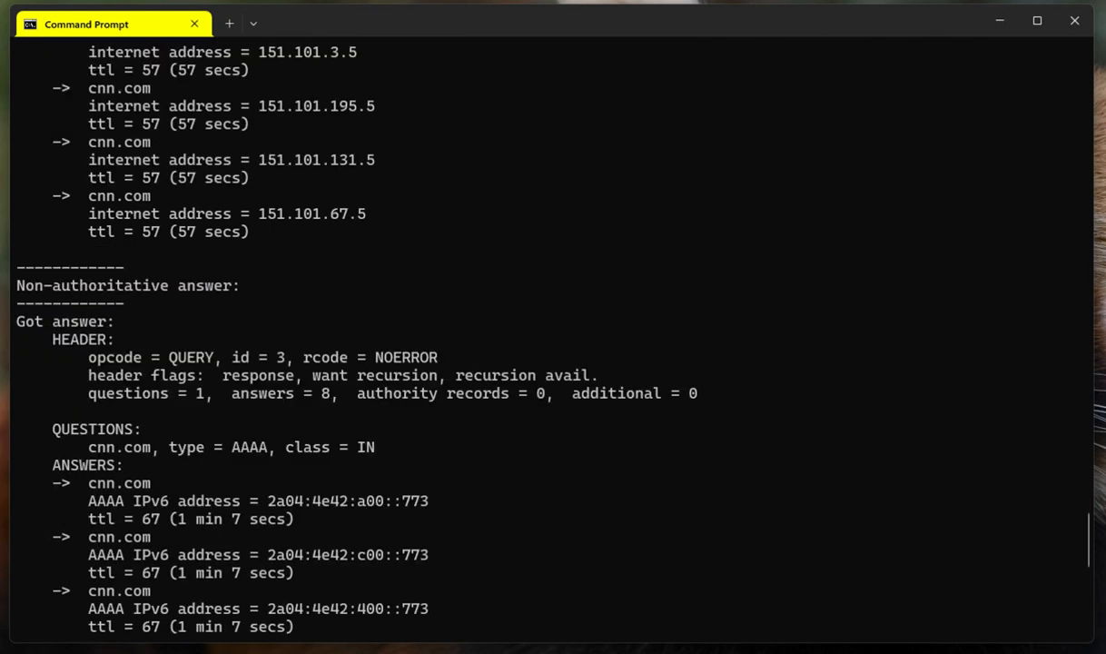
scroll(down, 3)
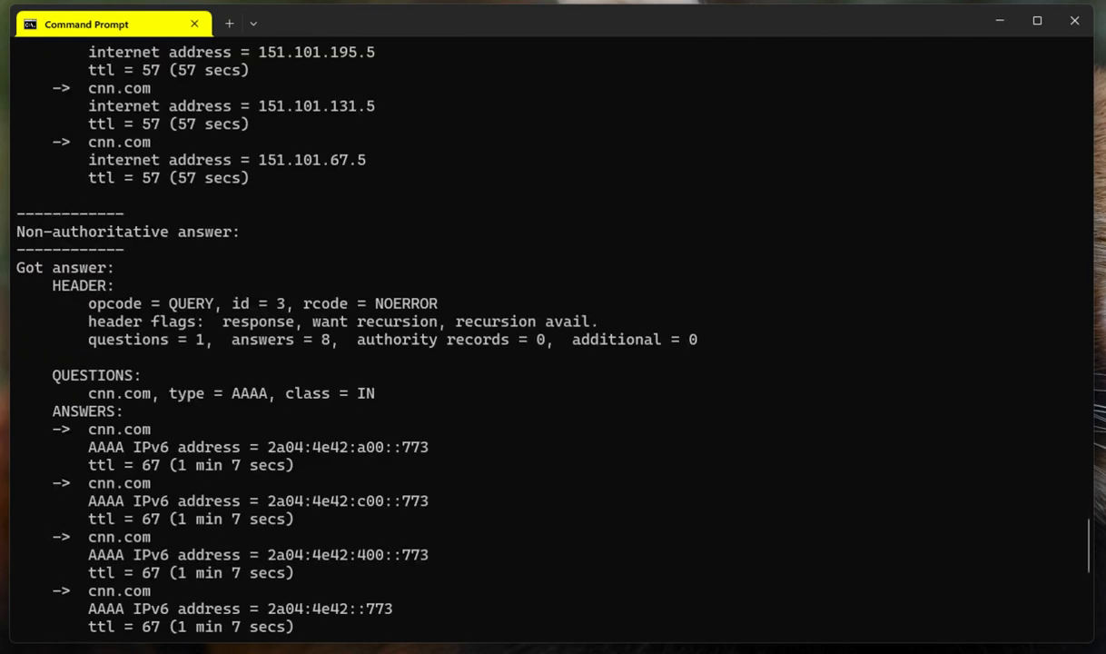